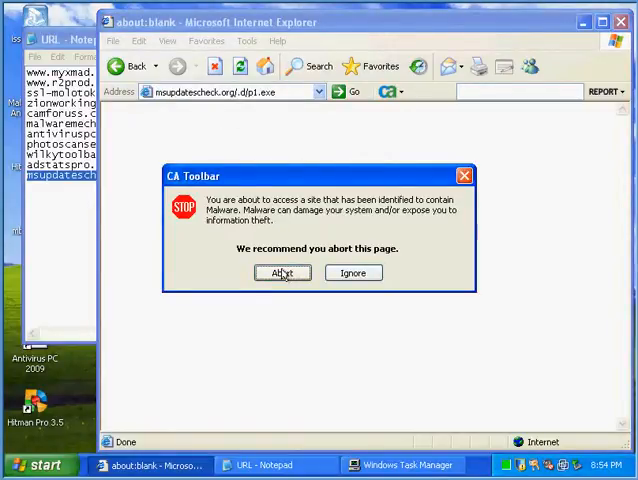
- Abort loading the flagged malware page and close the Notepad list of malware URLs
left_click(280, 272)
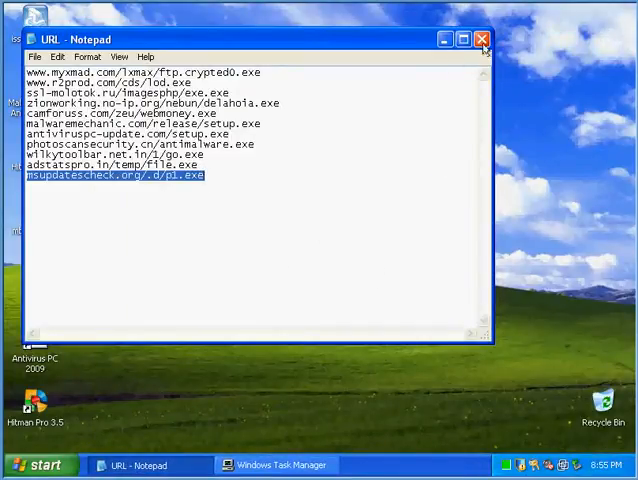
left_click(482, 40)
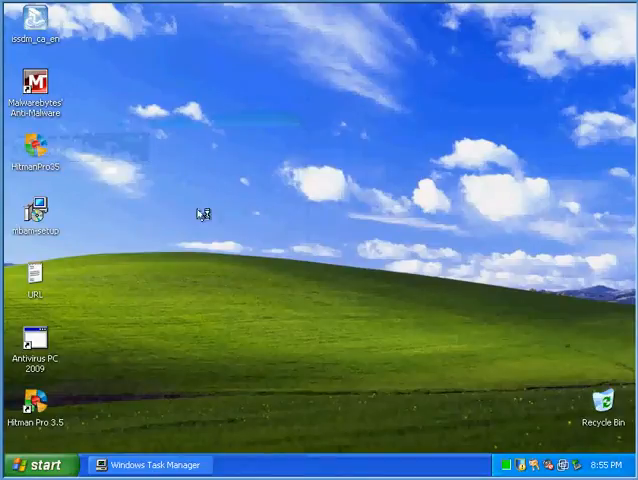
mouse_move(116, 82)
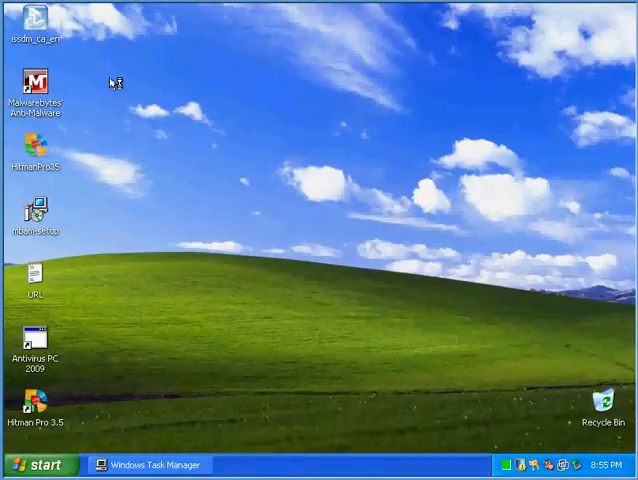
mouse_move(80, 366)
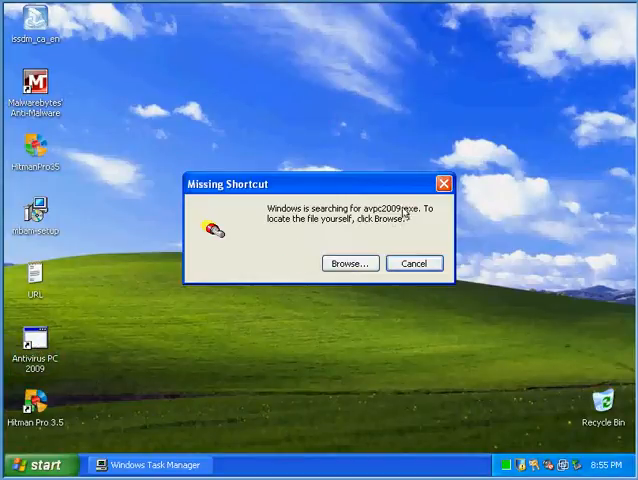
- Dismiss the missing-shortcut warning and pick out CAGlobal.exe in Task Manager's process list
left_click(412, 264)
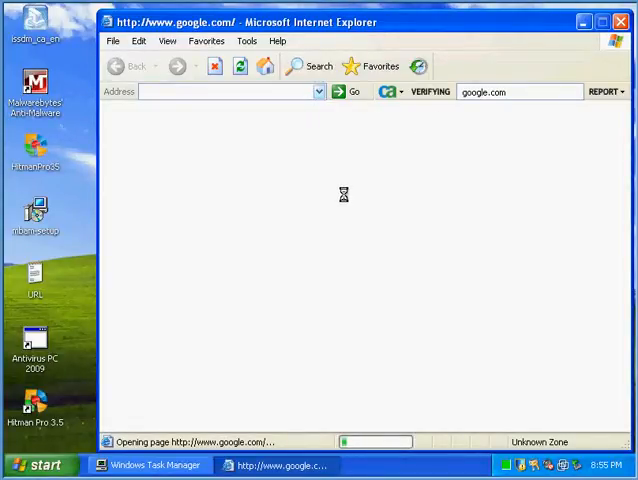
mouse_move(204, 368)
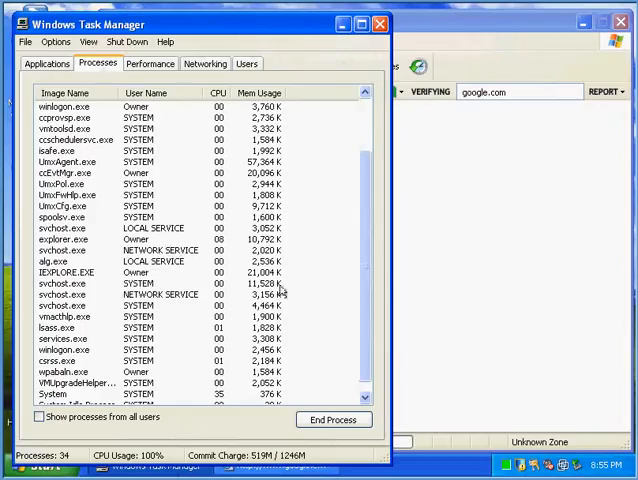
scroll("down", 3)
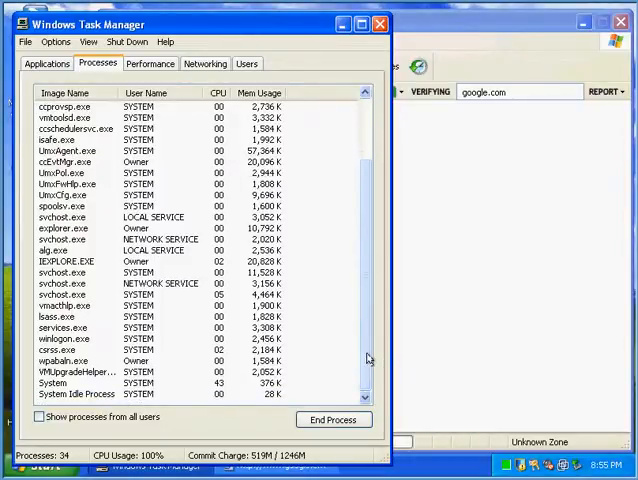
scroll("up", 3)
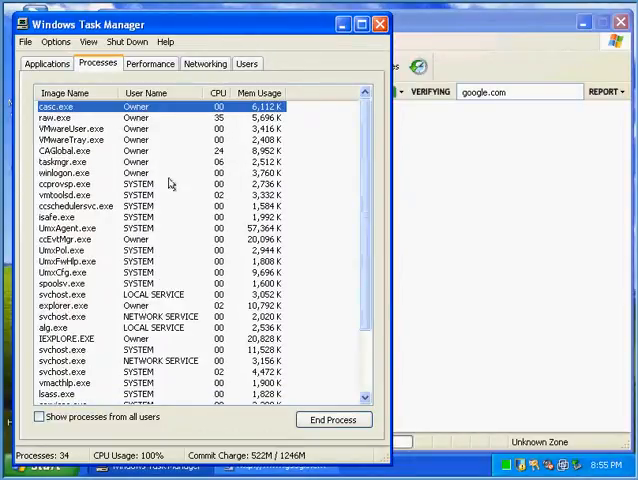
left_click(70, 150)
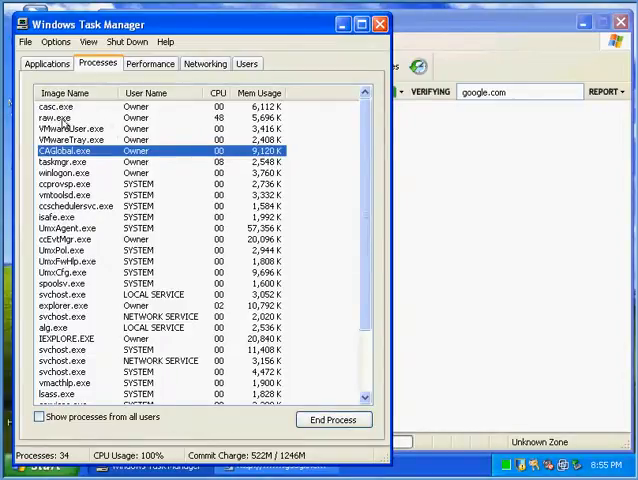
left_click(60, 116)
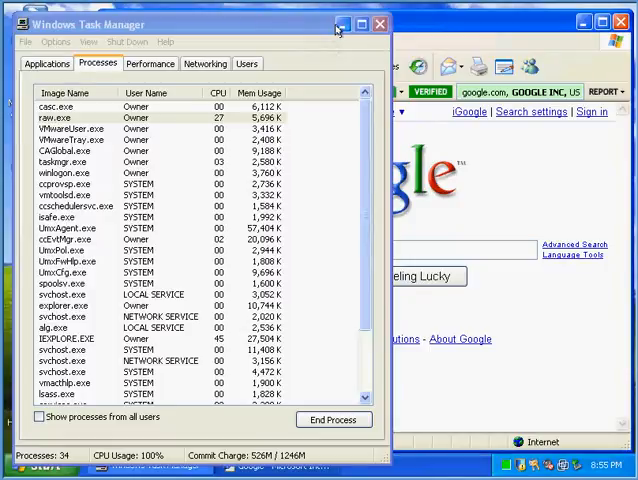
- Search Google for 'k9 web protection' via the suggestion and keep the results window in front
left_click(340, 24)
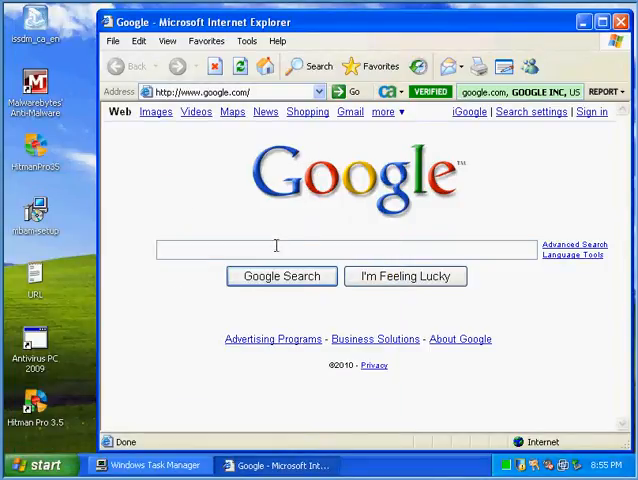
type("k")
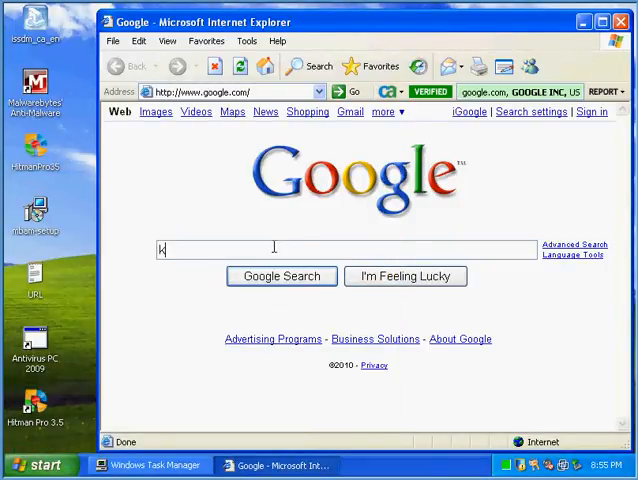
type("9")
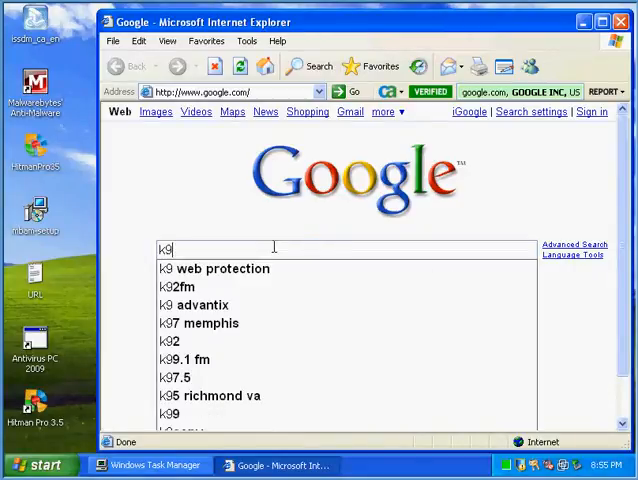
left_click(216, 268)
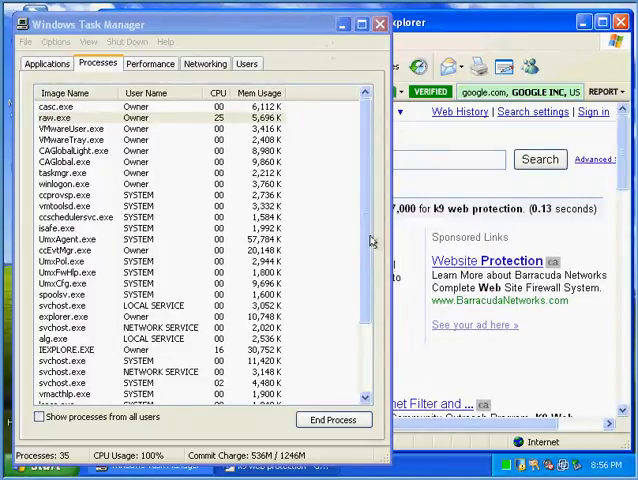
scroll("down", 3)
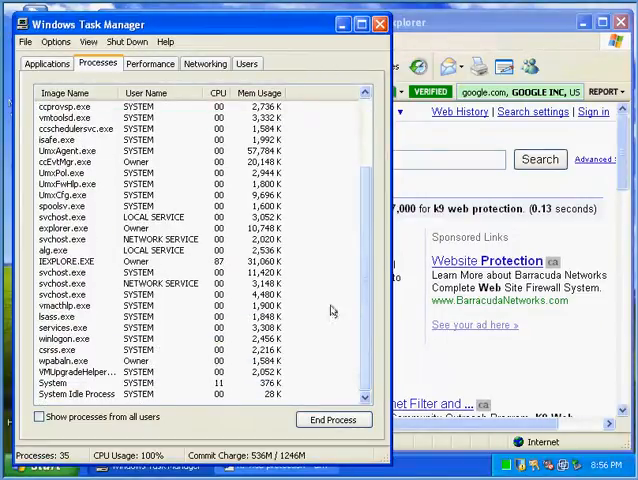
left_click(64, 260)
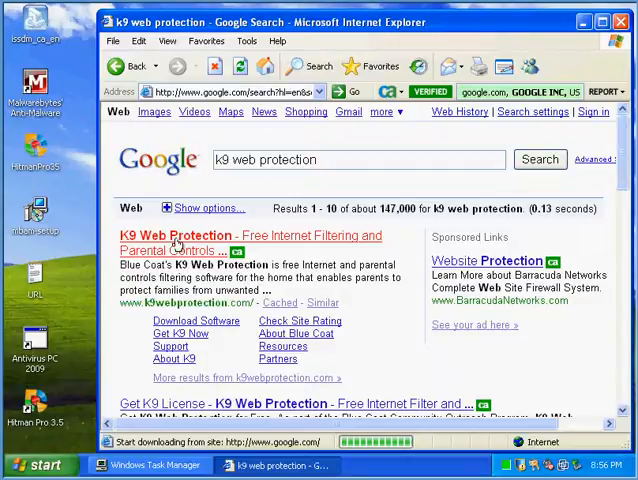
mouse_move(166, 304)
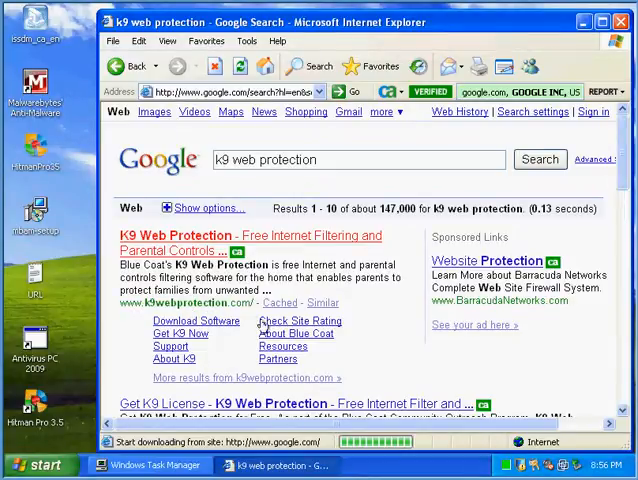
- Open the official K9 Web Protection site and reach its Get K9 Now license form
left_click(168, 236)
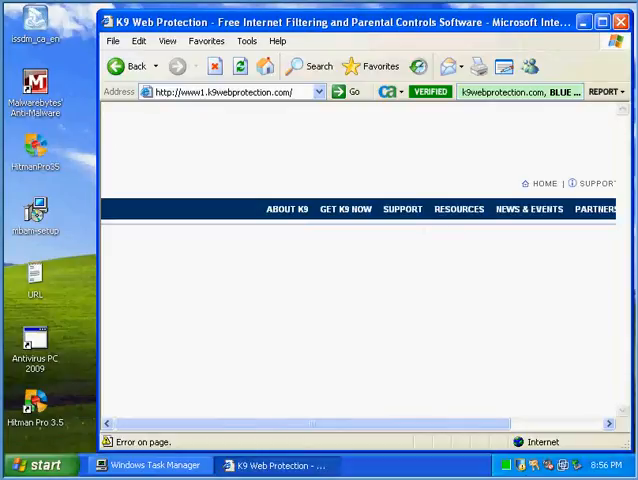
mouse_move(620, 166)
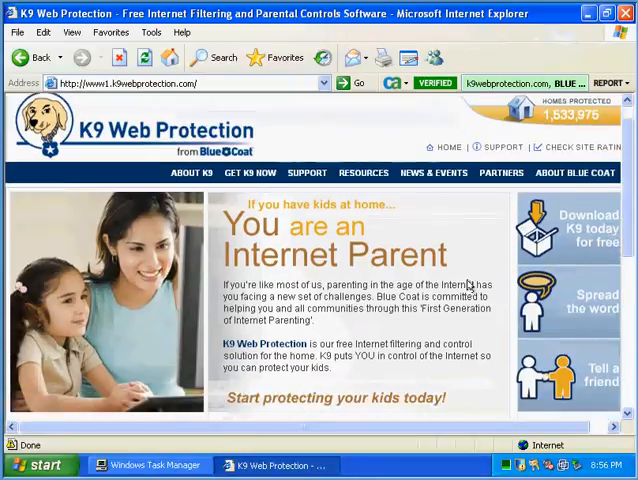
scroll("down", 3)
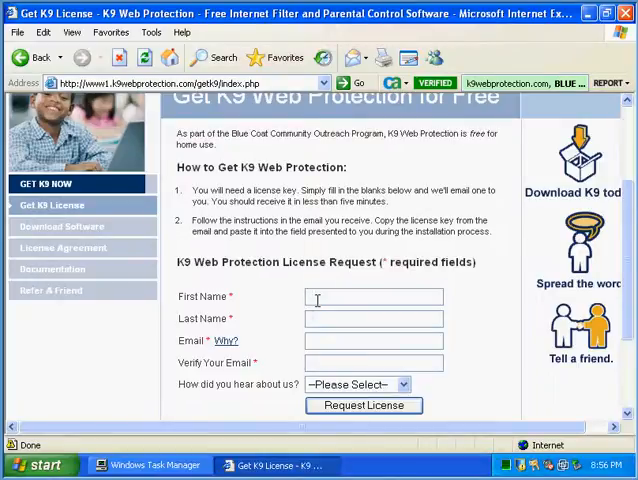
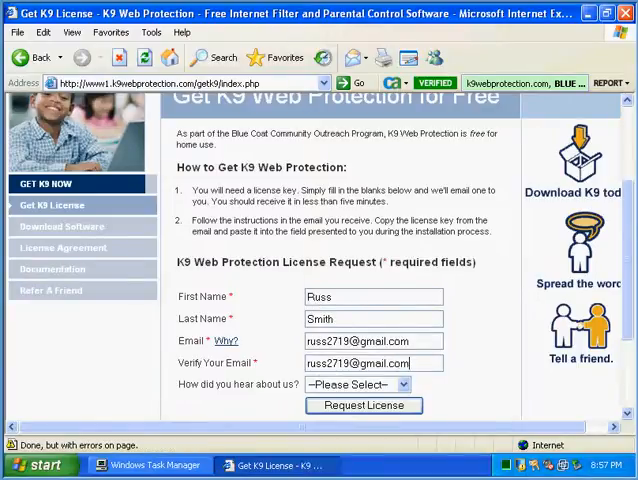
- Choose Search Engine as the referral source with google.com and submit the license request
left_click(356, 384)
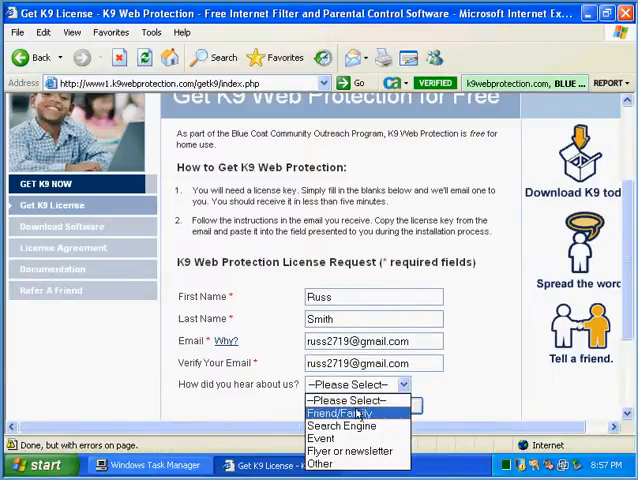
mouse_move(340, 424)
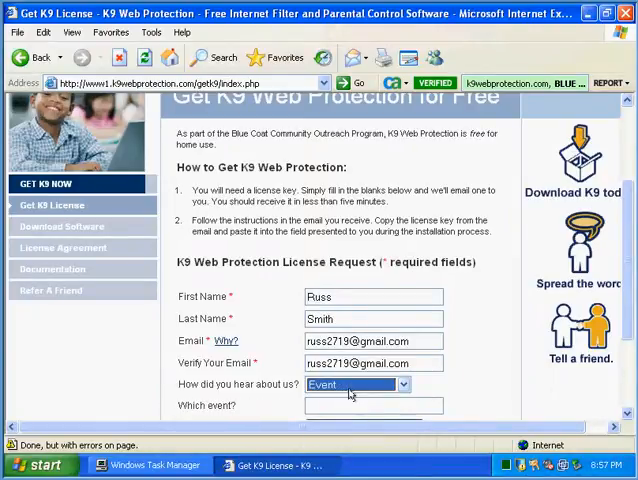
left_click(402, 384)
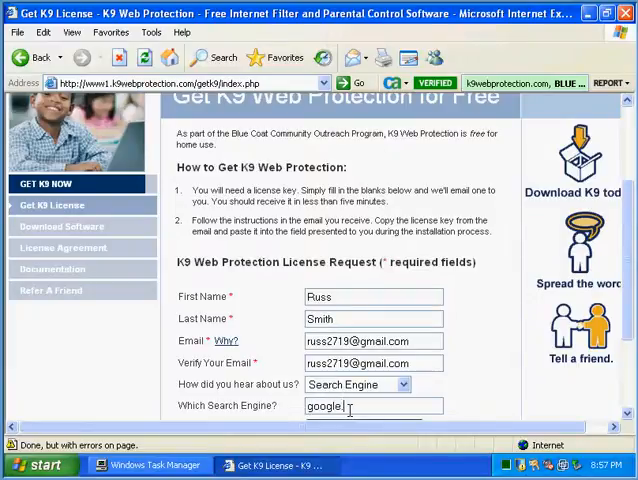
left_click(362, 378)
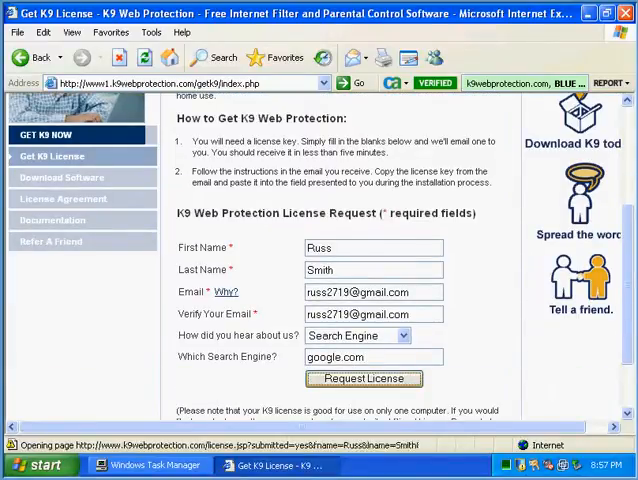
left_click(364, 378)
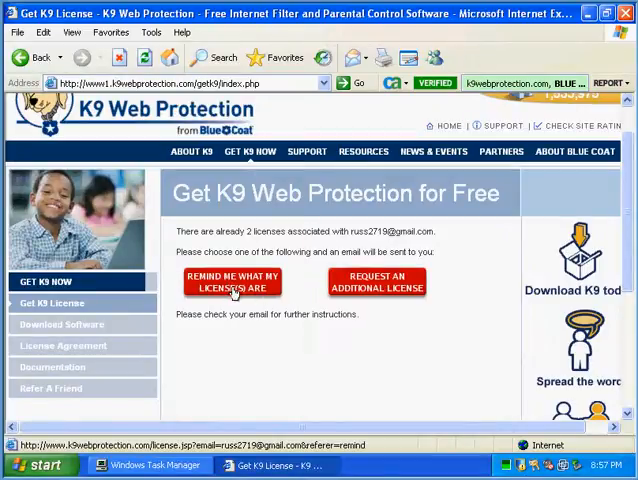
left_click(232, 280)
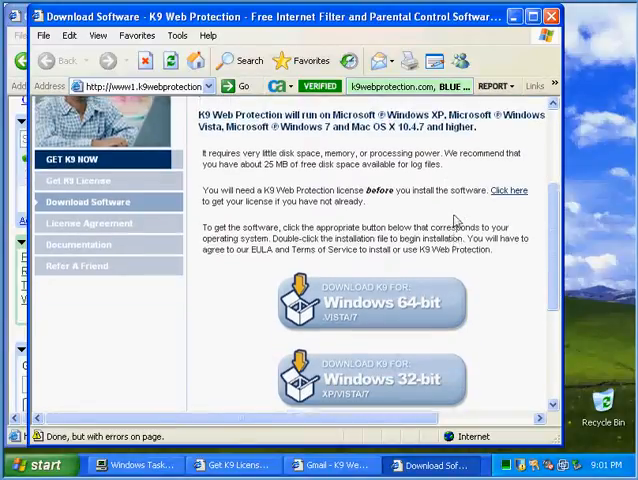
- Download the Windows 32-bit K9 Web Protection installer and allow it to run
scroll("down", 3)
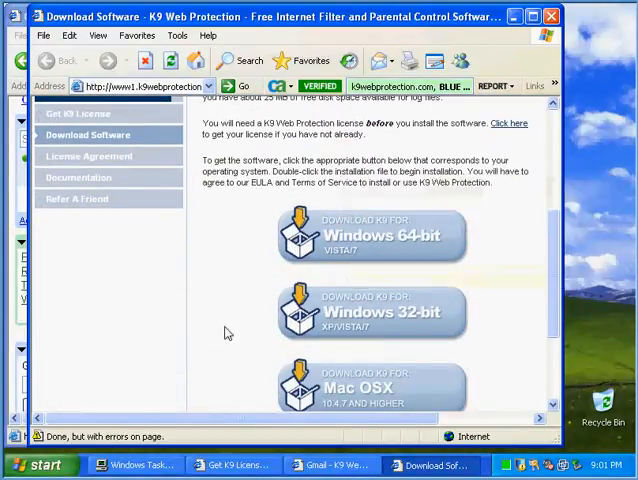
mouse_move(370, 312)
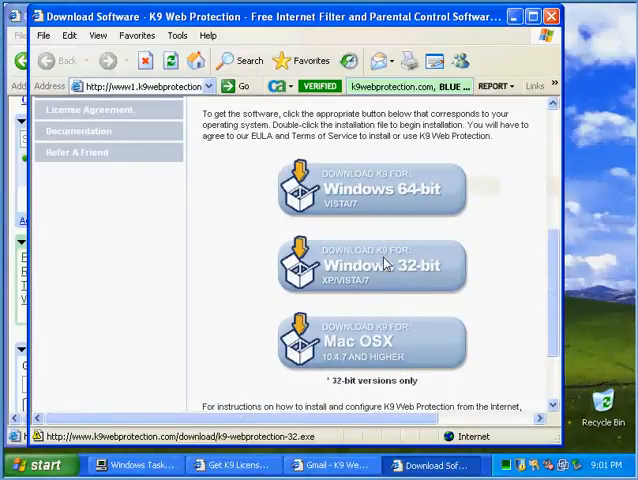
left_click(372, 264)
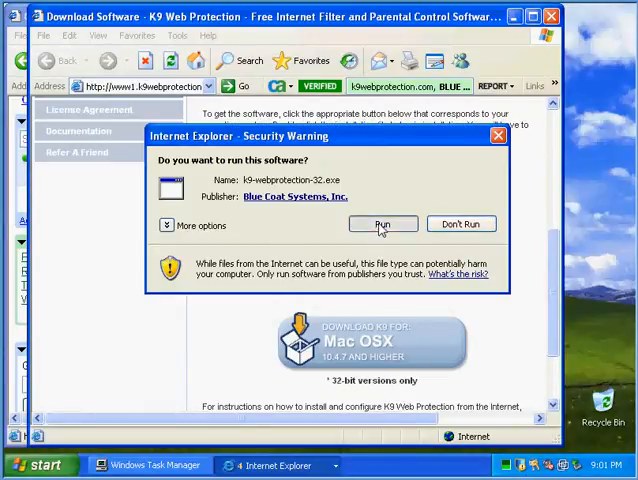
left_click(384, 224)
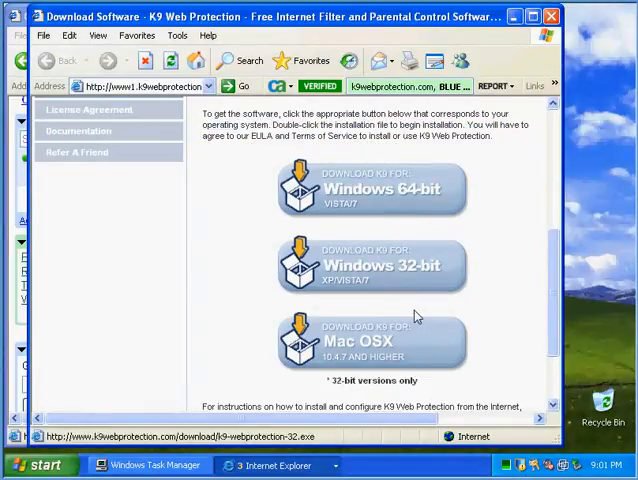
mouse_move(540, 140)
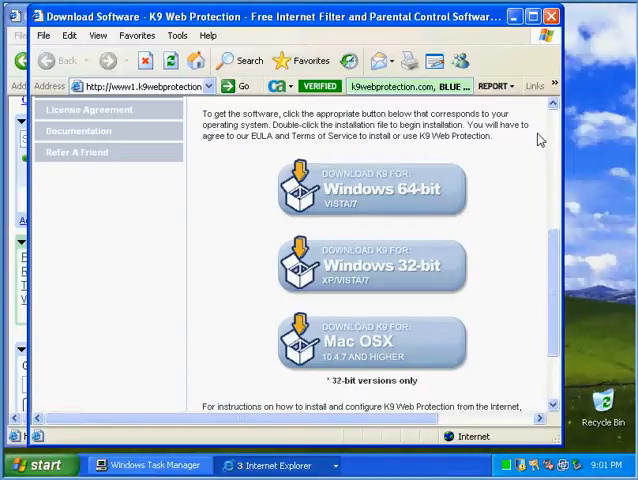
mouse_move(326, 418)
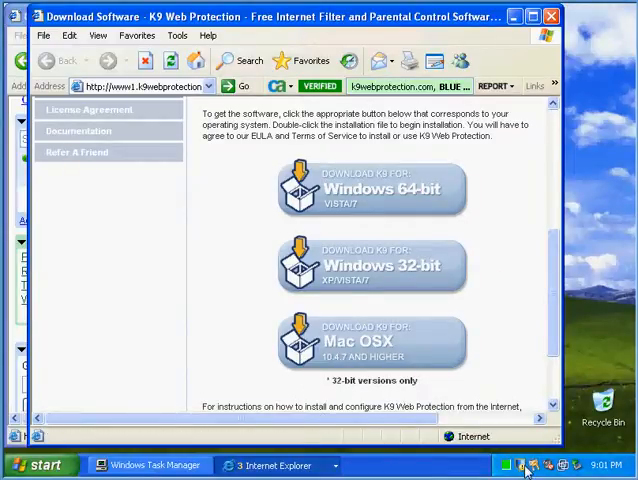
mouse_move(244, 322)
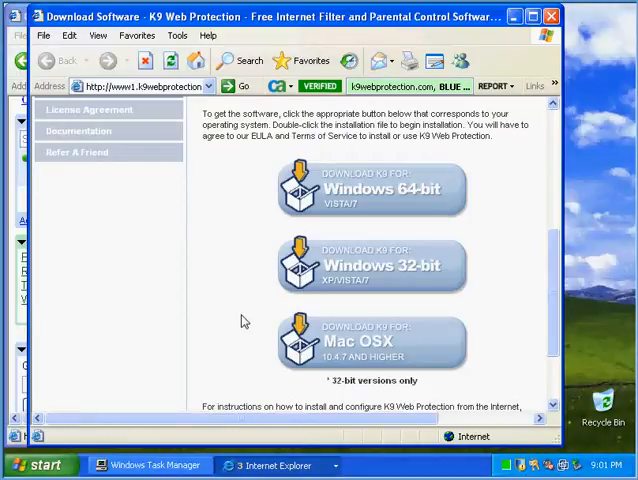
left_click(372, 264)
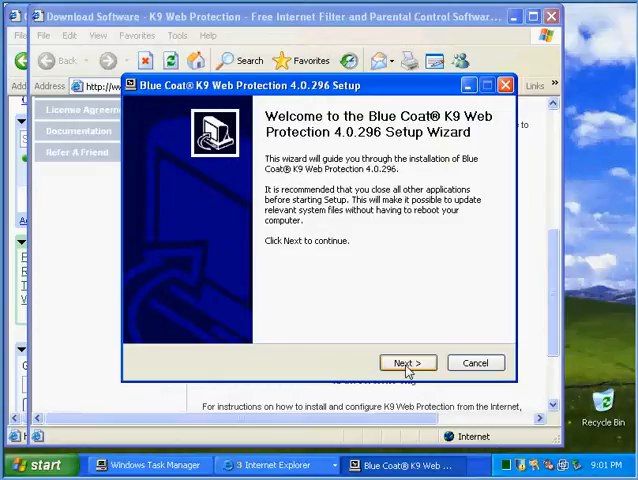
- Accept the license agreement, keep the default install folder and continue past license entry
left_click(406, 362)
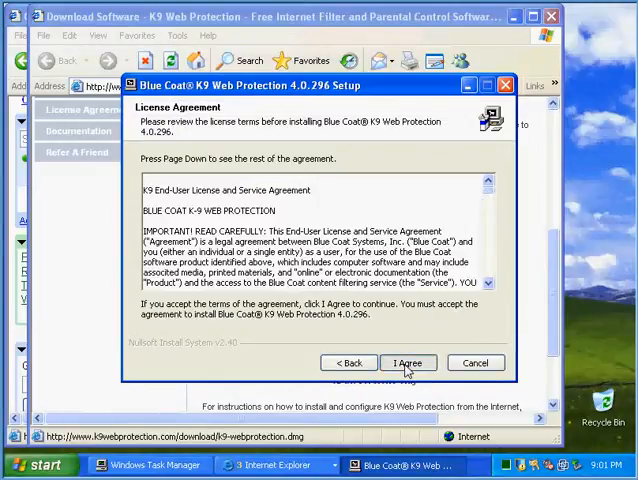
left_click(408, 362)
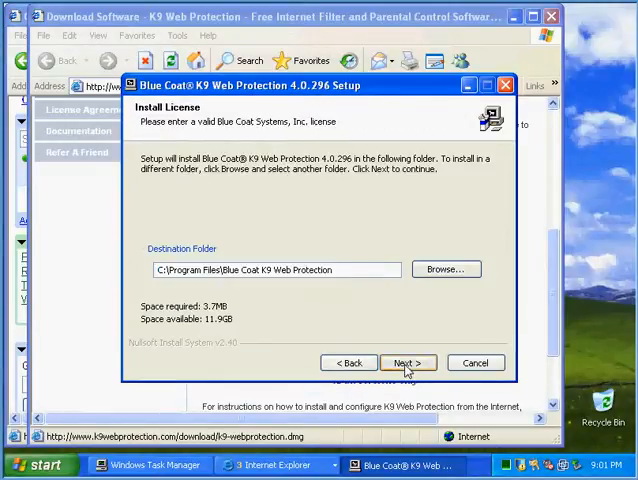
left_click(406, 362)
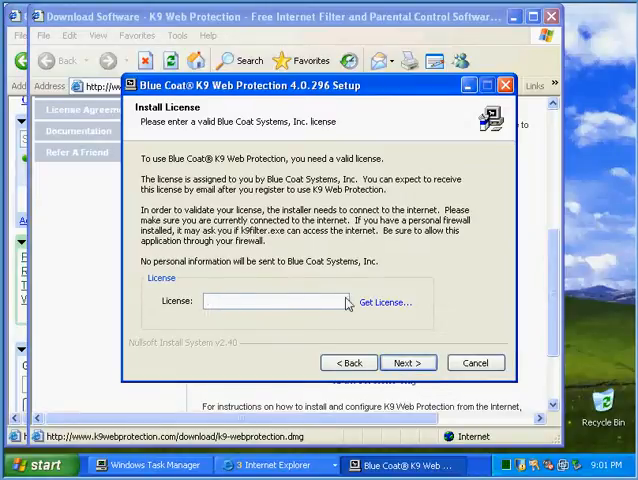
mouse_move(200, 292)
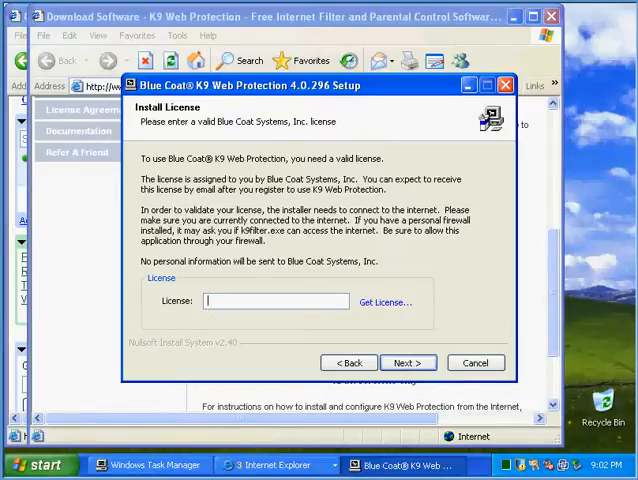
left_click(408, 362)
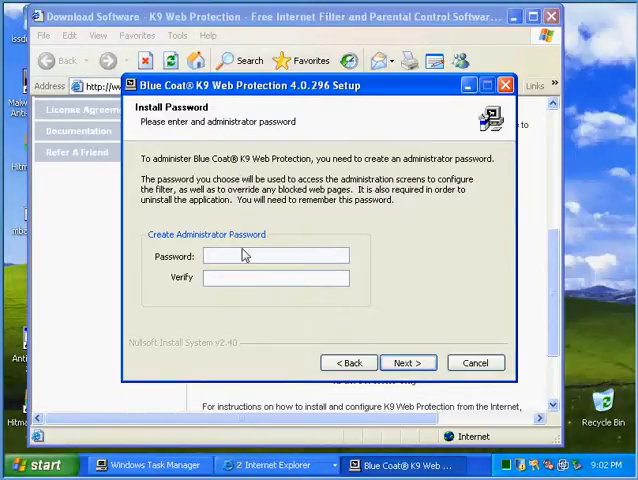
mouse_move(240, 262)
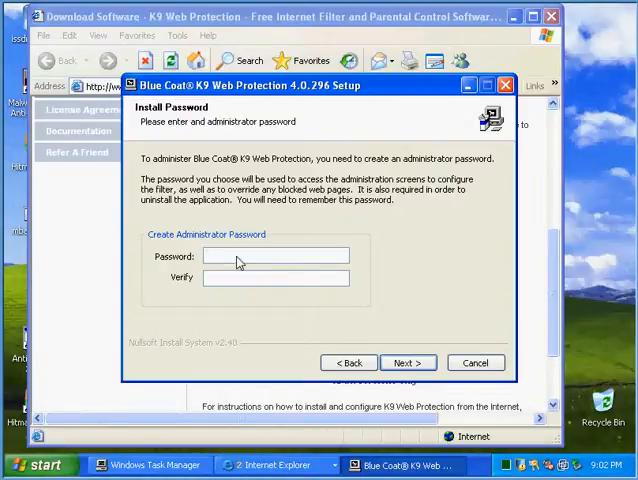
- Enter and verify the administrator password, then continue to shortcut options
left_click(276, 256)
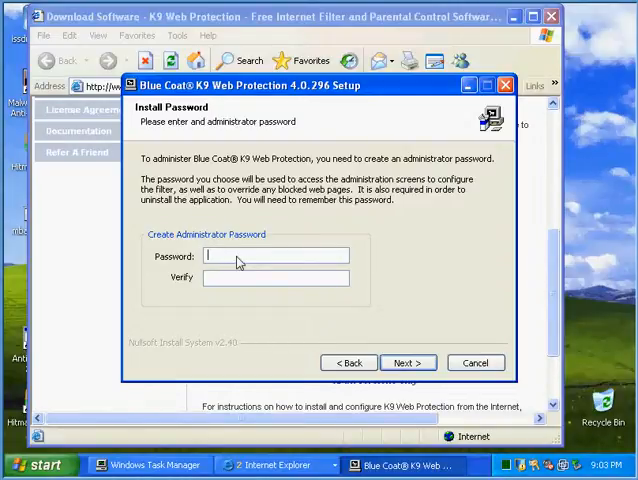
type("••••")
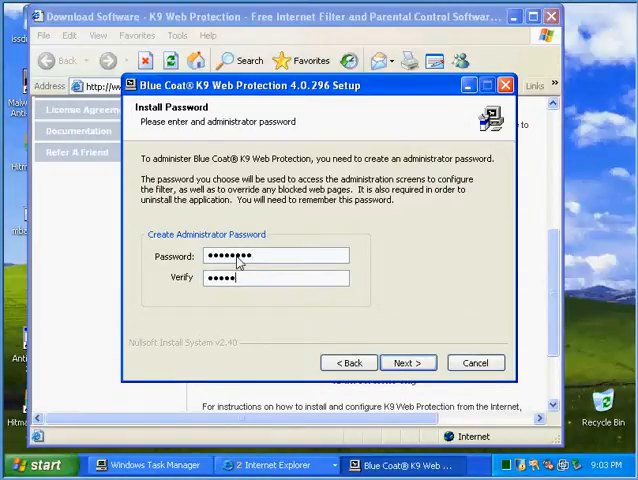
left_click(408, 362)
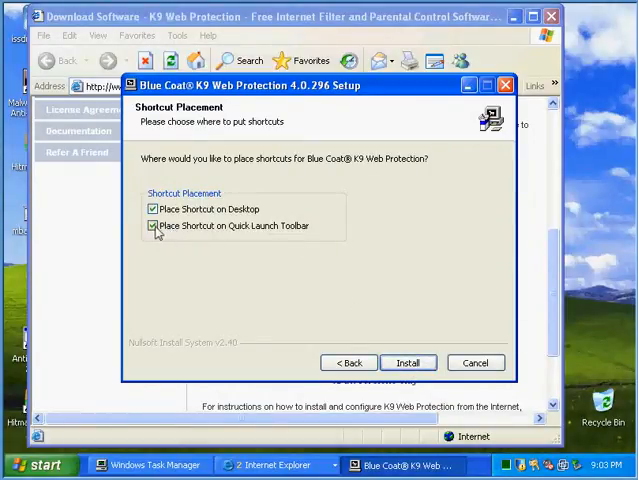
- Install K9 Web Protection without a Quick Launch shortcut and close the finished setup
left_click(152, 224)
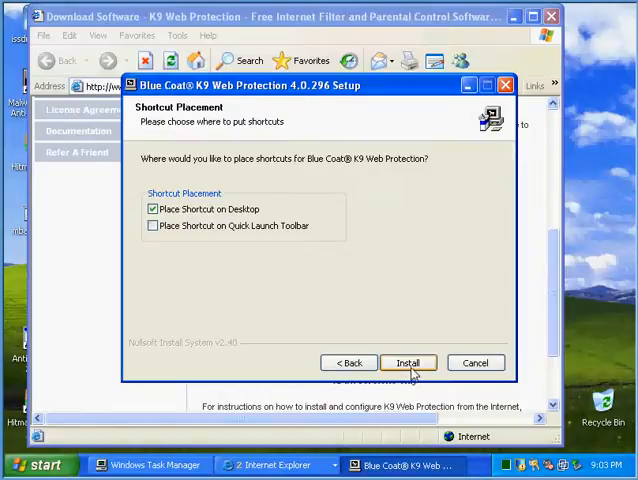
left_click(408, 362)
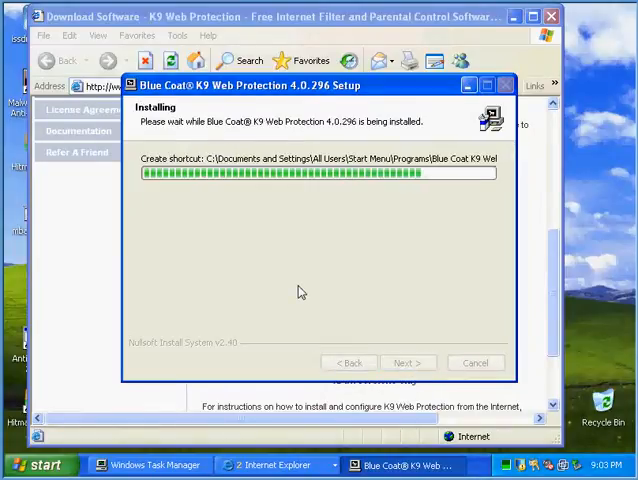
mouse_move(352, 236)
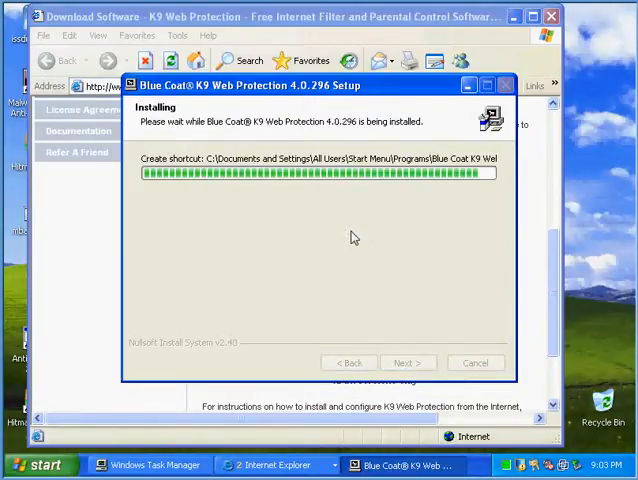
mouse_move(336, 252)
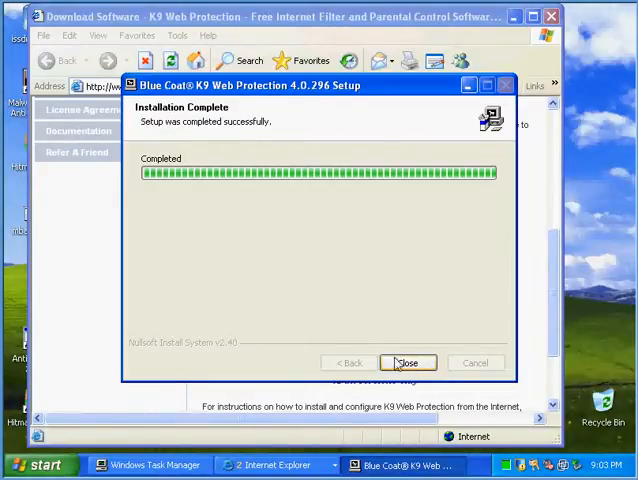
left_click(408, 362)
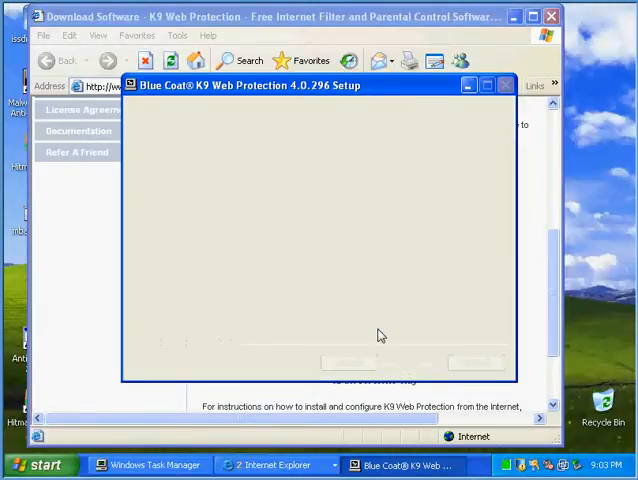
left_click(280, 464)
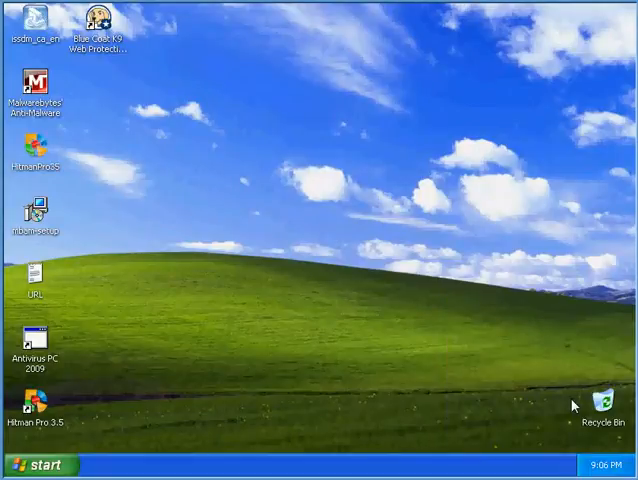
mouse_move(148, 112)
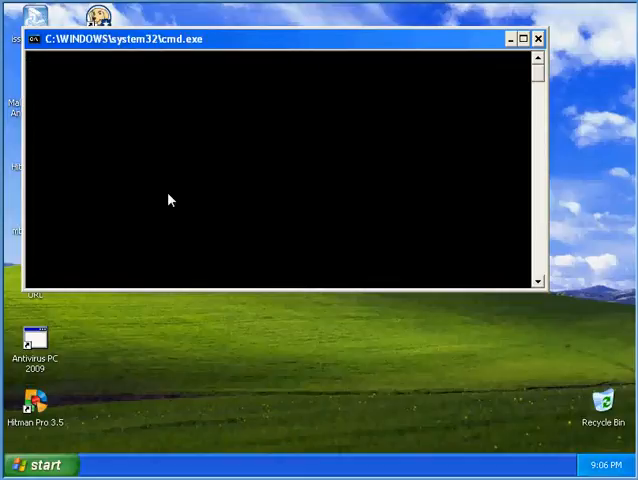
mouse_move(184, 82)
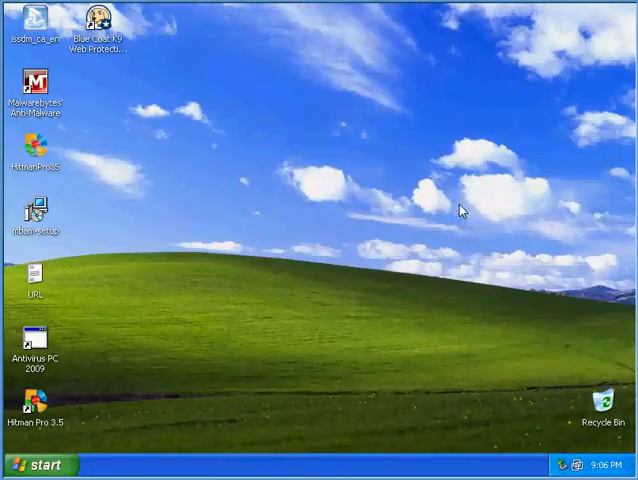
mouse_move(304, 306)
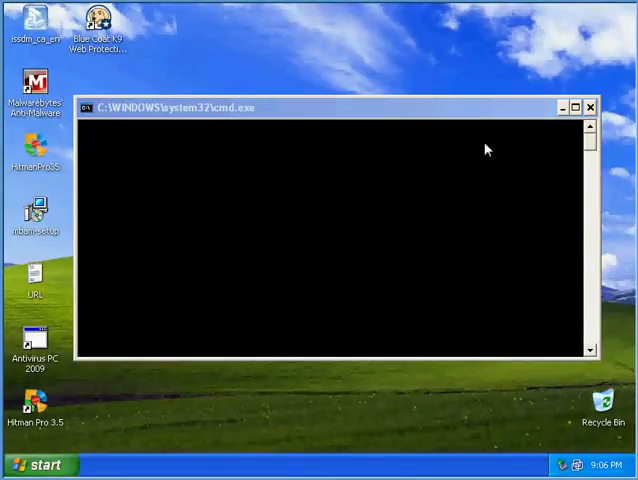
- Close the command prompt window and open the Start menu to launch the security suite
left_click(590, 106)
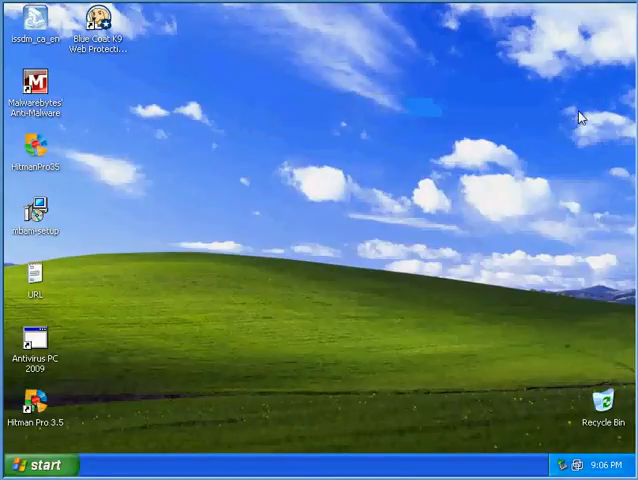
mouse_move(198, 418)
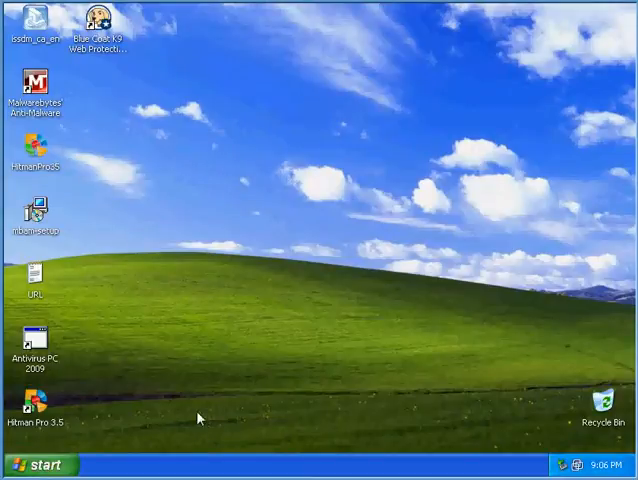
left_click(38, 464)
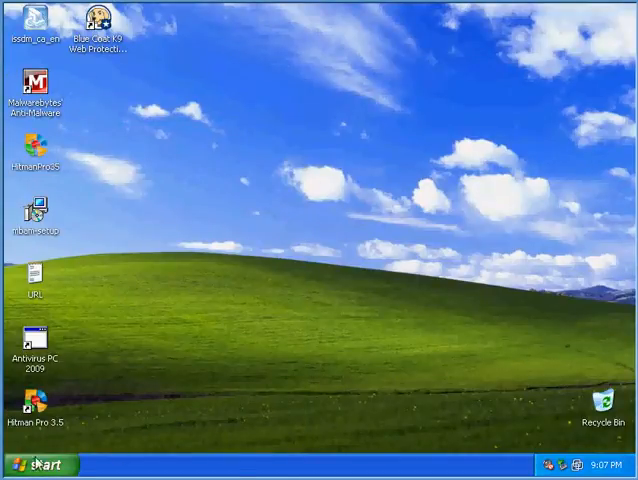
left_click(30, 464)
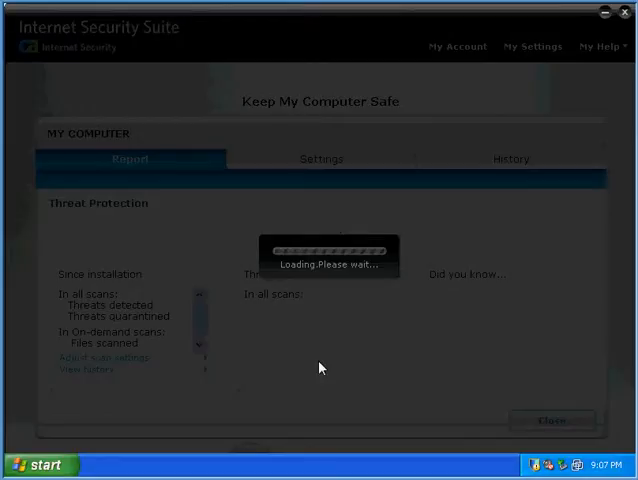
mouse_move(268, 348)
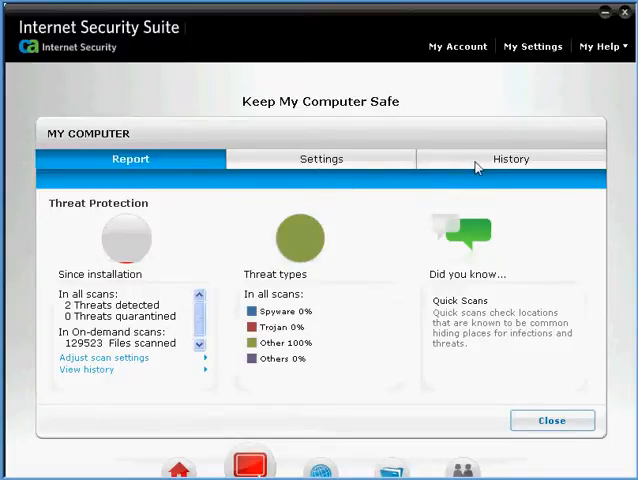
- View the History list of past on-demand scans, all showing zero threats detected
left_click(510, 160)
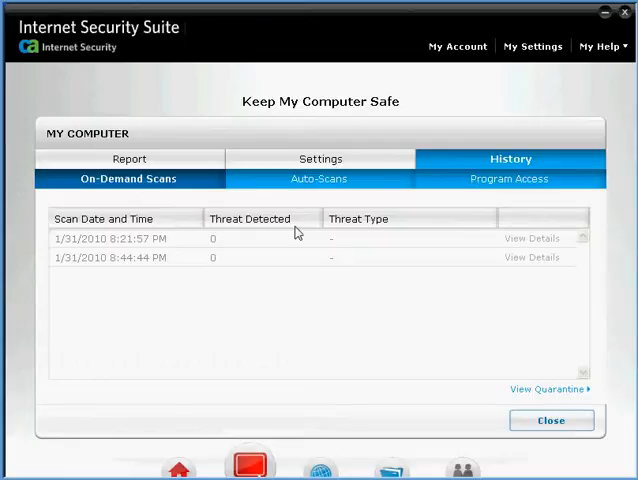
mouse_move(538, 392)
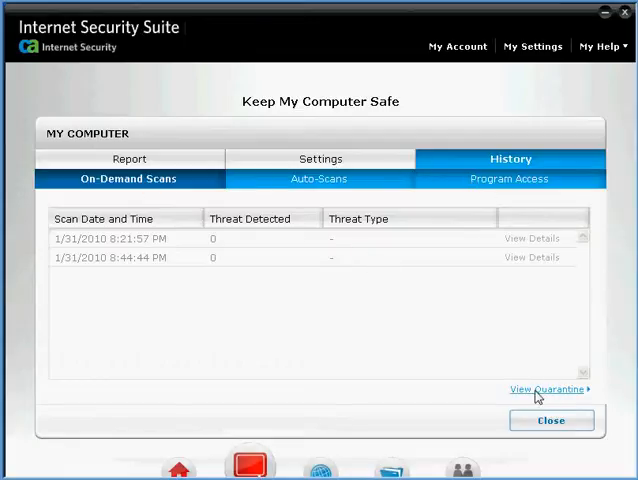
- In View Quarantine, select all Win32/AntivirusPC2009.A trojans, start Exclude, then cancel the scan-type dialog
left_click(548, 388)
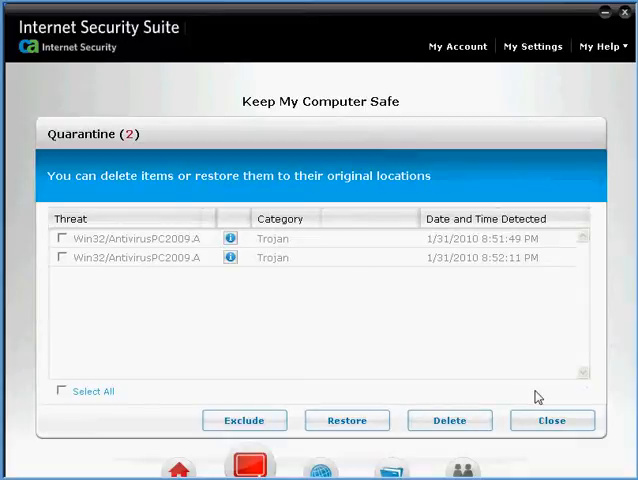
mouse_move(120, 250)
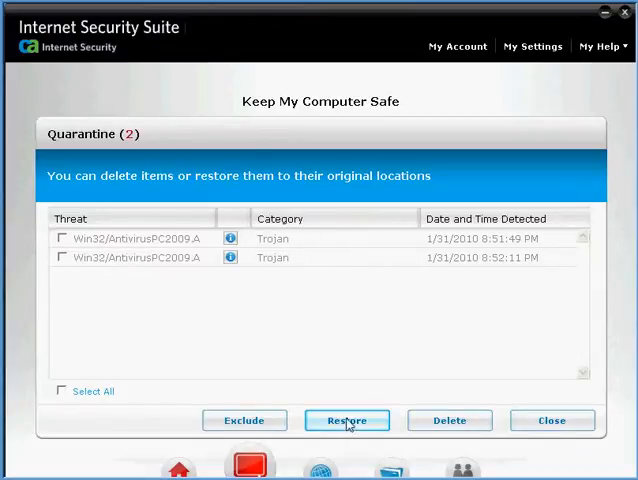
left_click(62, 392)
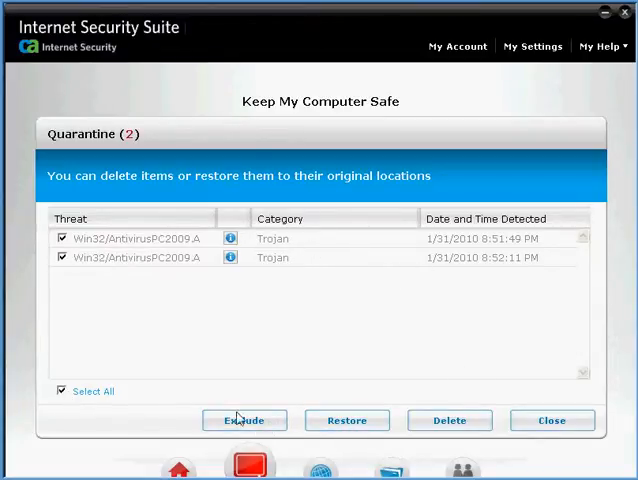
left_click(348, 420)
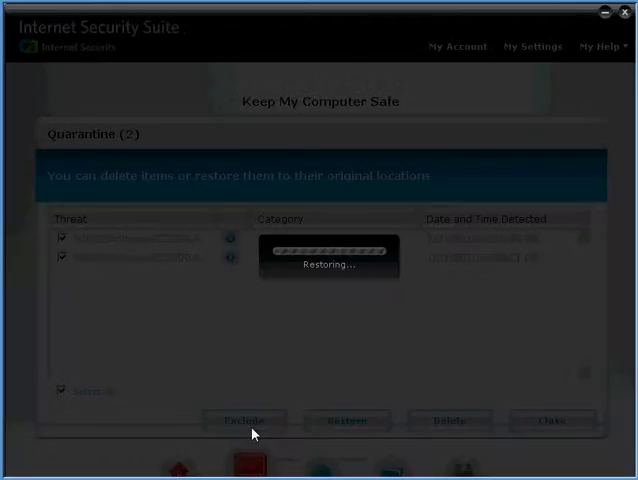
left_click(244, 420)
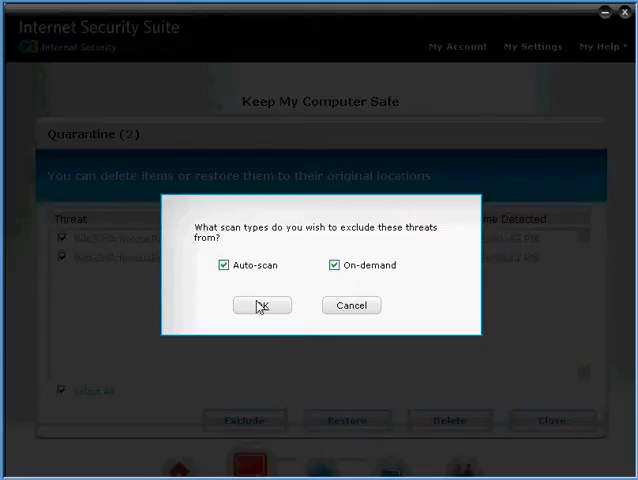
mouse_move(268, 292)
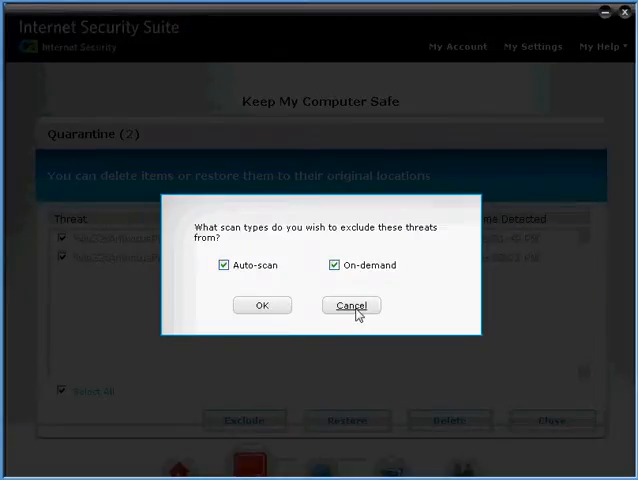
left_click(352, 304)
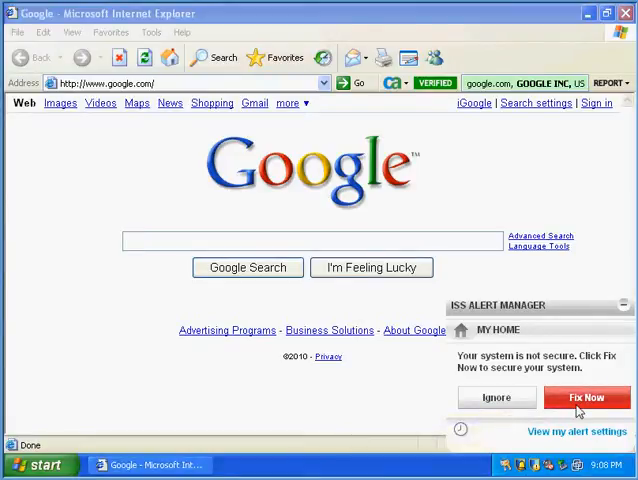
- Ignore the Internet Security Suite alert that the system is not secure
left_click(588, 396)
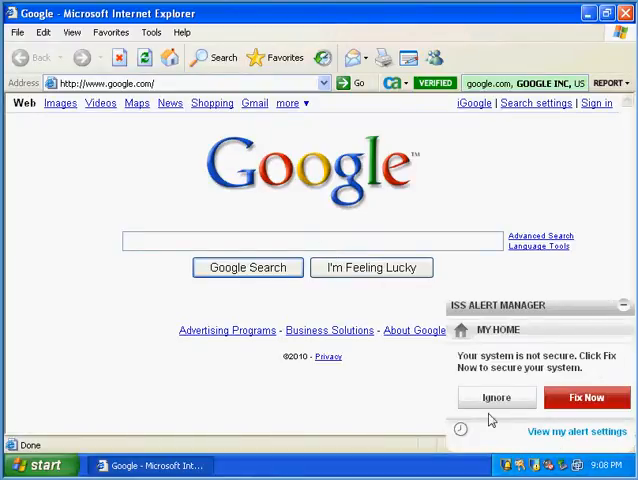
left_click(496, 396)
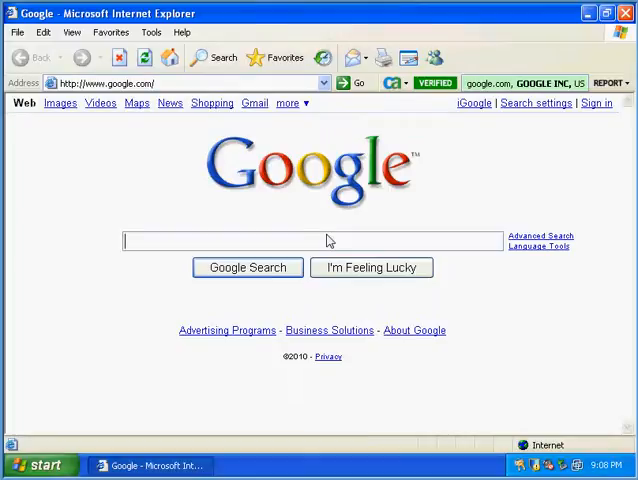
- Search Google for myspace.com and dismiss the permission-denied error
type("myspac")
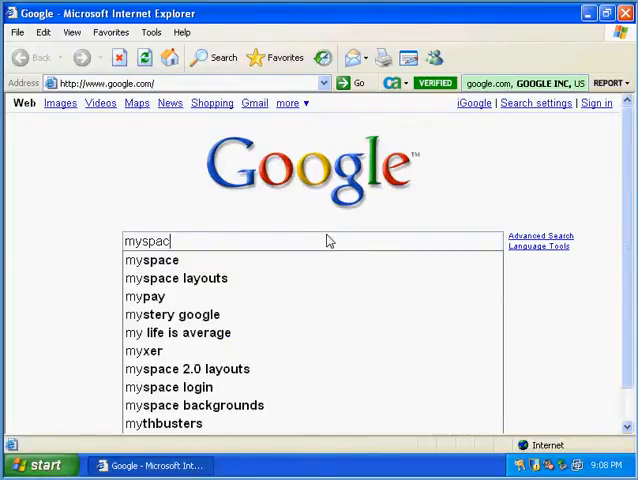
type("e.com")
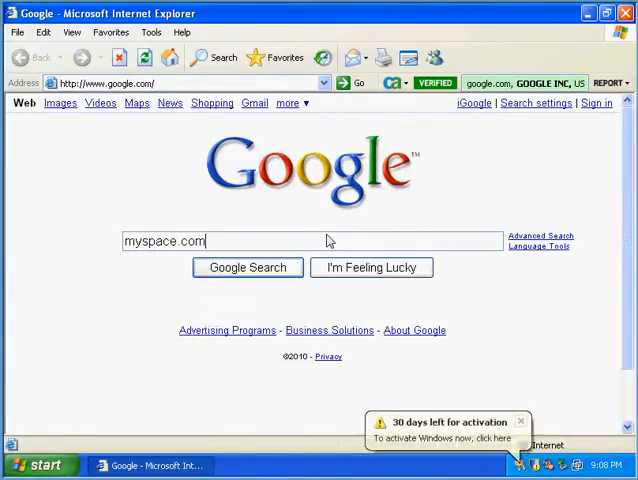
left_click(248, 268)
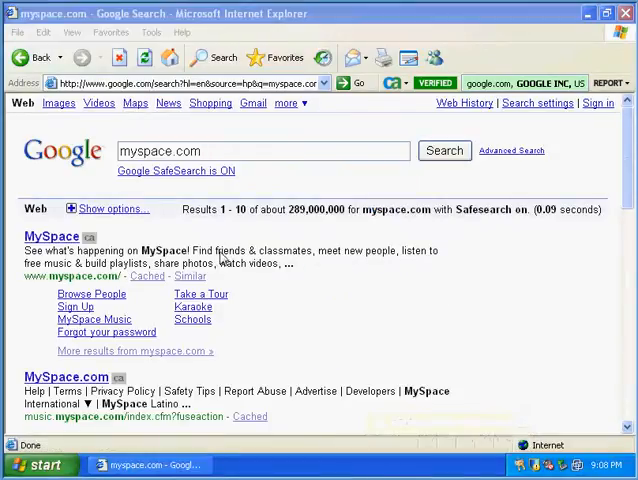
mouse_move(52, 244)
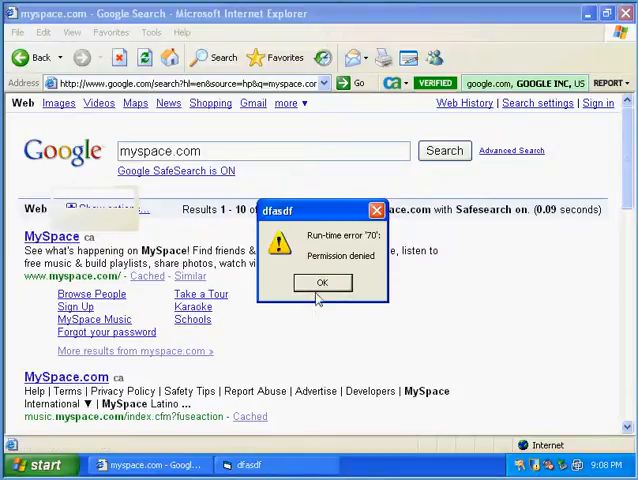
left_click(322, 280)
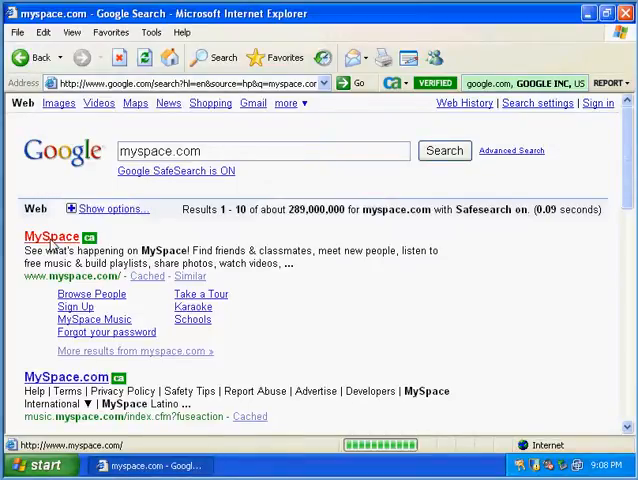
- Visit the MySpace result and see K9's Category Blocked page citing Social Networking
left_click(52, 236)
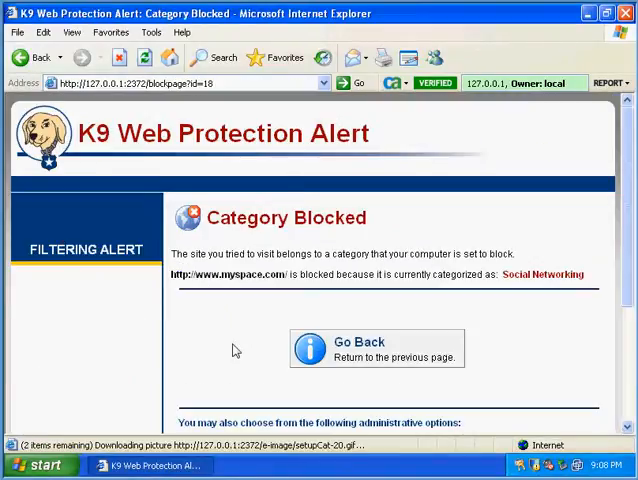
scroll("down", 3)
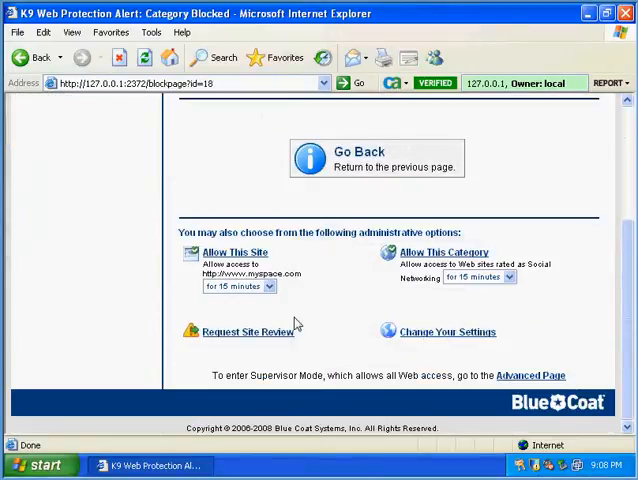
scroll("up", 3)
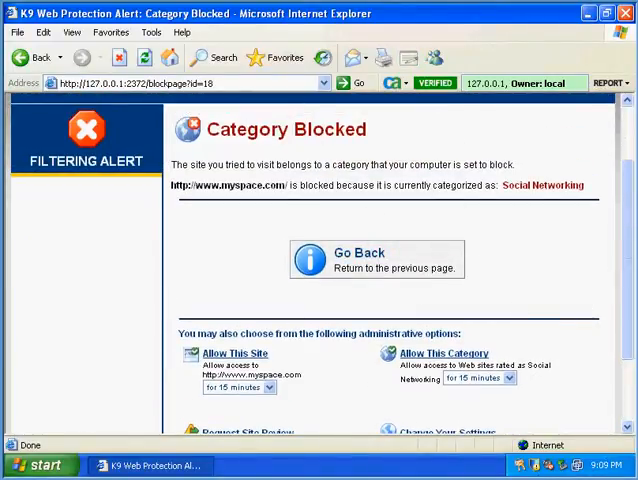
mouse_move(518, 206)
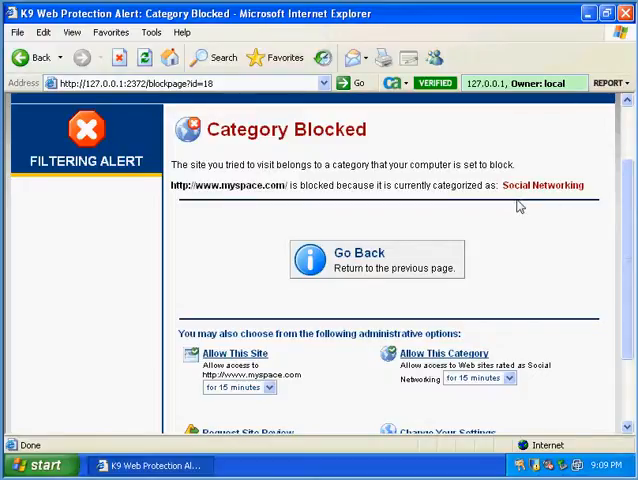
mouse_move(200, 204)
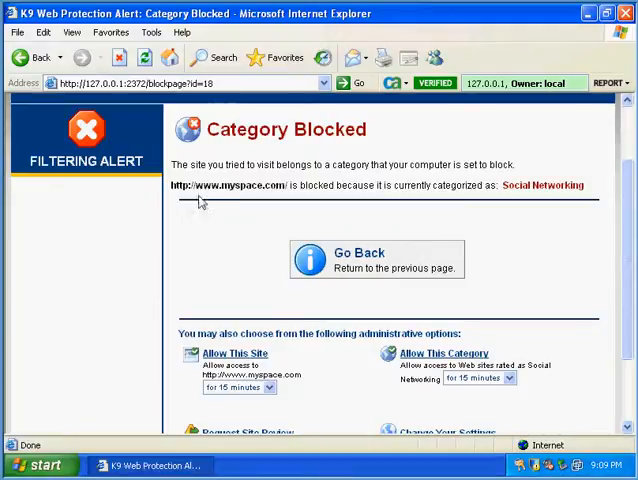
mouse_move(372, 296)
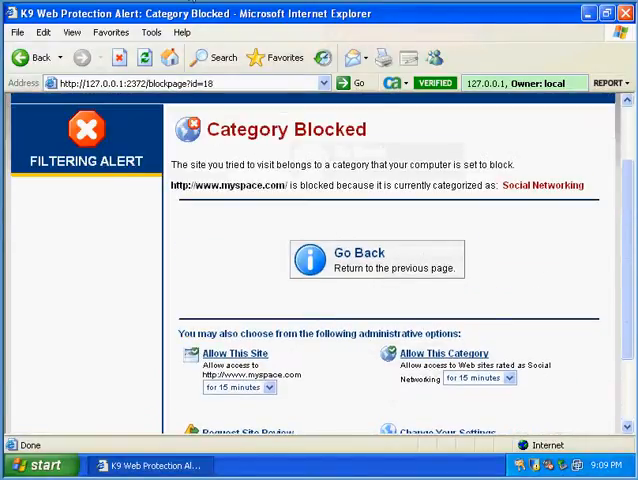
- Close Internet Explorer to return to an empty Windows XP desktop
left_click(628, 12)
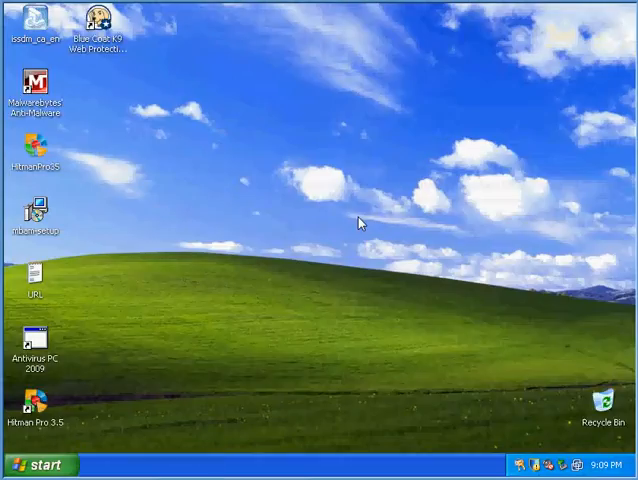
mouse_move(84, 334)
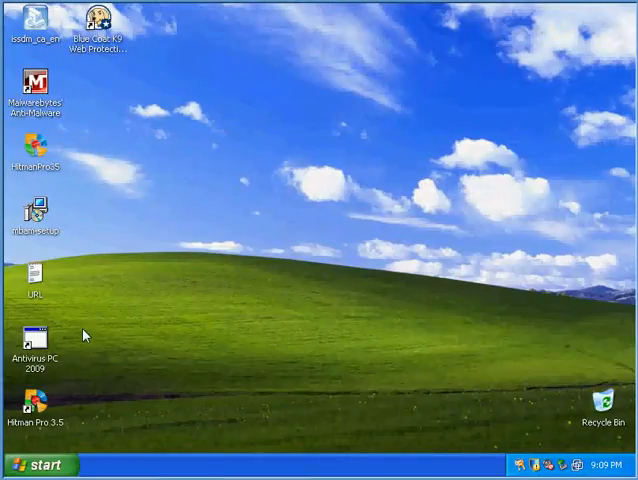
left_click(30, 464)
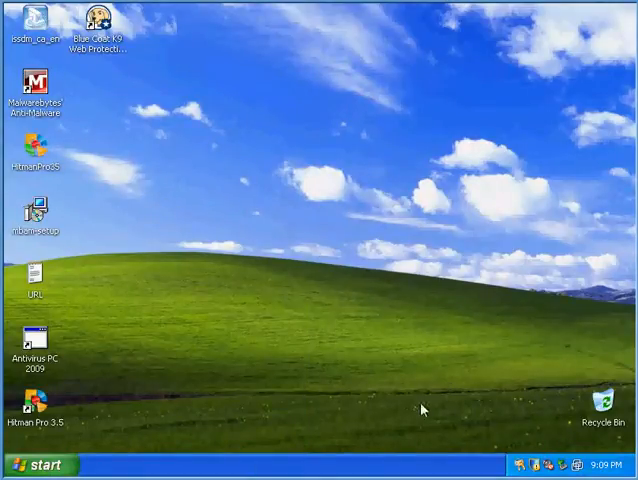
mouse_move(538, 468)
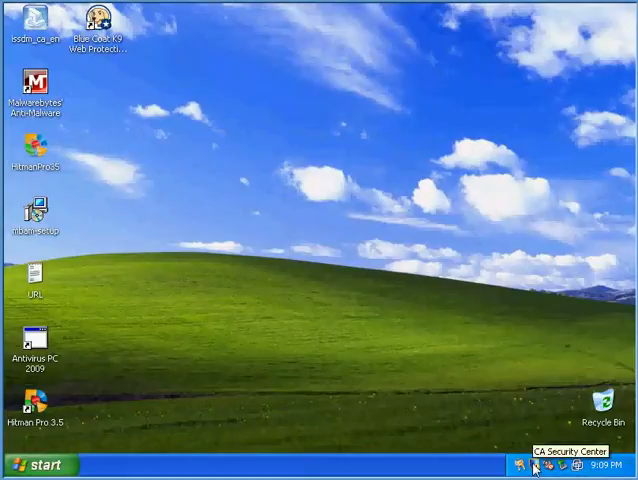
mouse_move(412, 372)
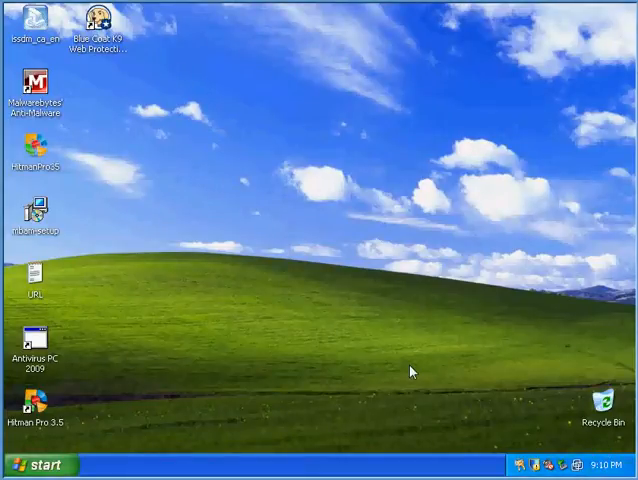
mouse_move(244, 168)
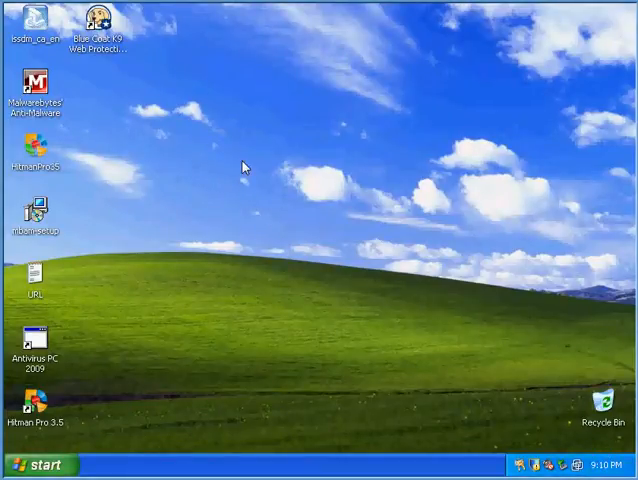
mouse_move(184, 126)
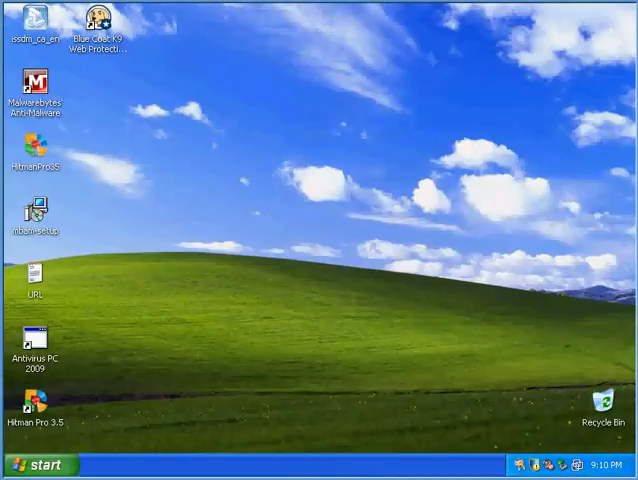
mouse_move(352, 156)
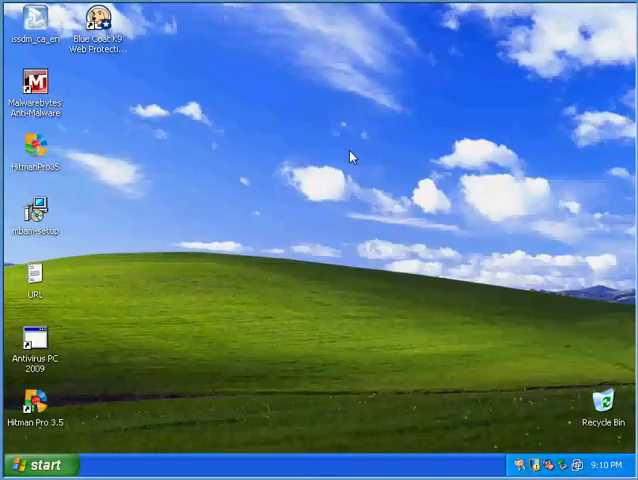
mouse_move(440, 316)
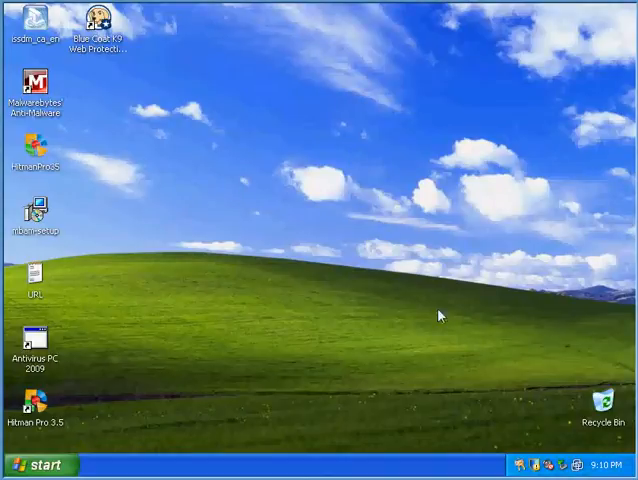